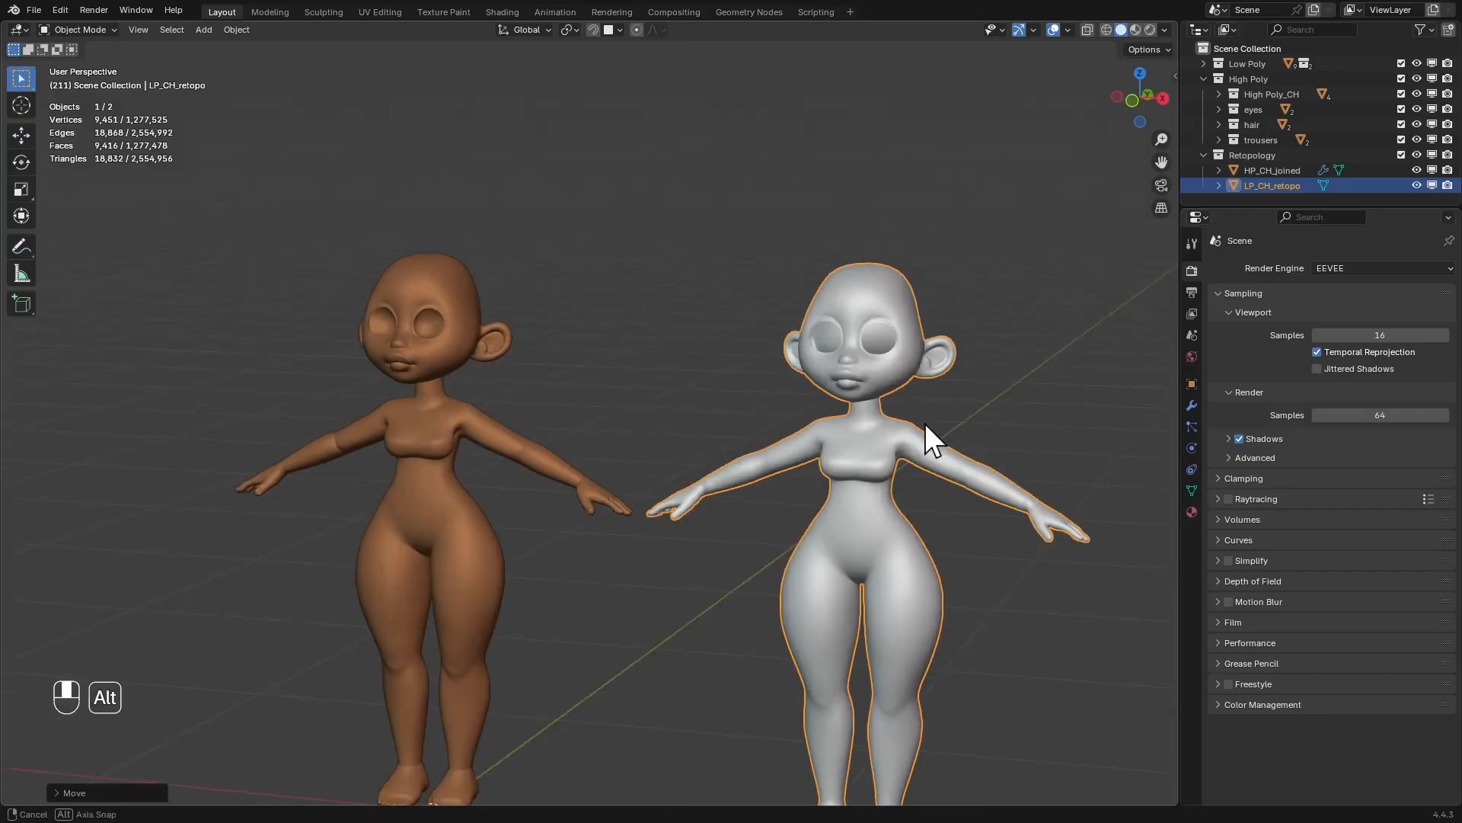
Clear LP_CH_retopo's location with Alt+G so it overlaps the sculpted character
{"action": "key", "text": "alt+g"}
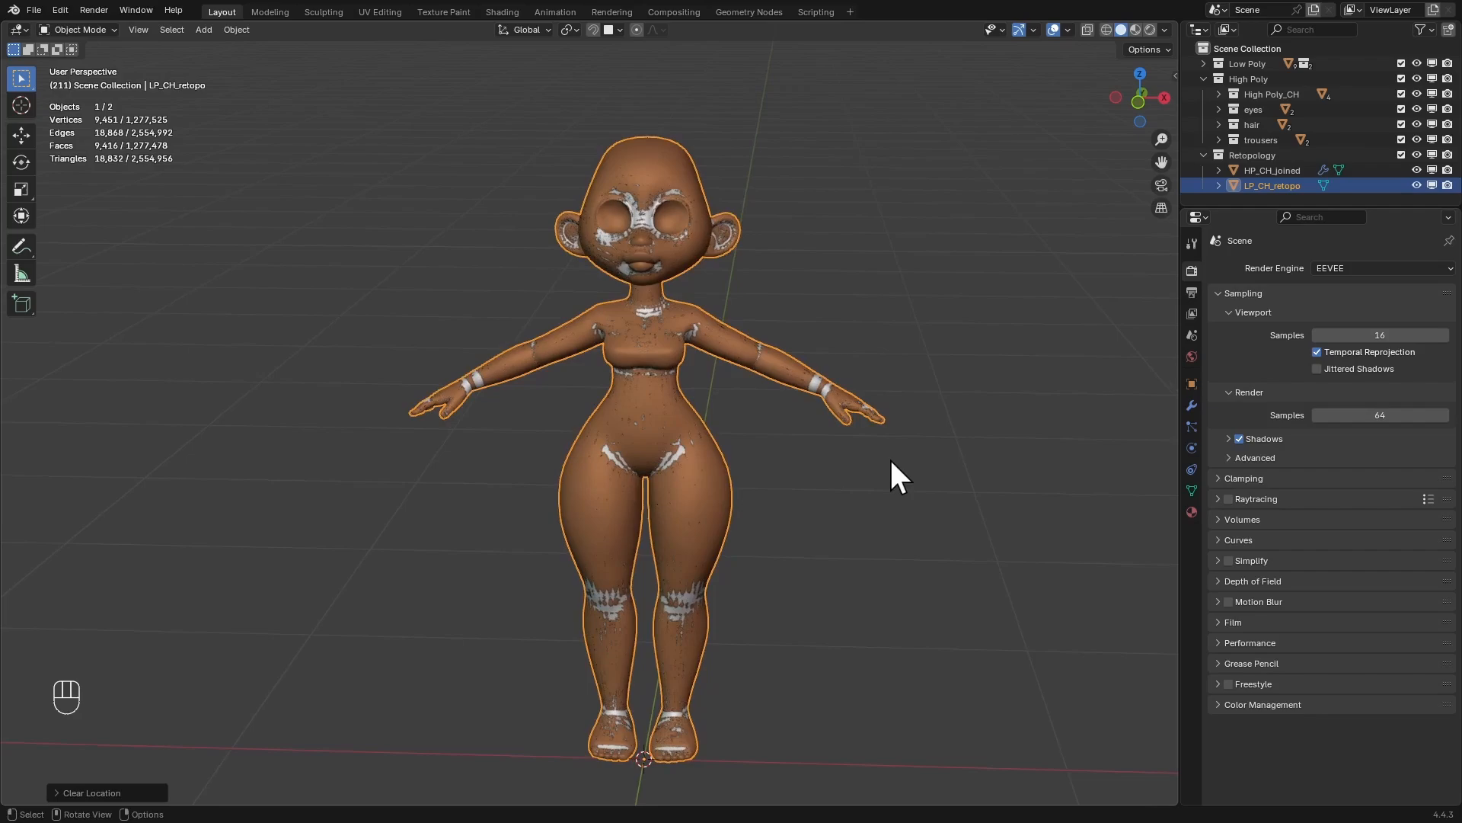
Add Multiresolution and Shrinkwrap modifiers to LP_CH_retopo, targeting HP_CH_joined
{"action": "left_click", "coordinate": [1191, 404]}
{"action": "type", "text": "m"}
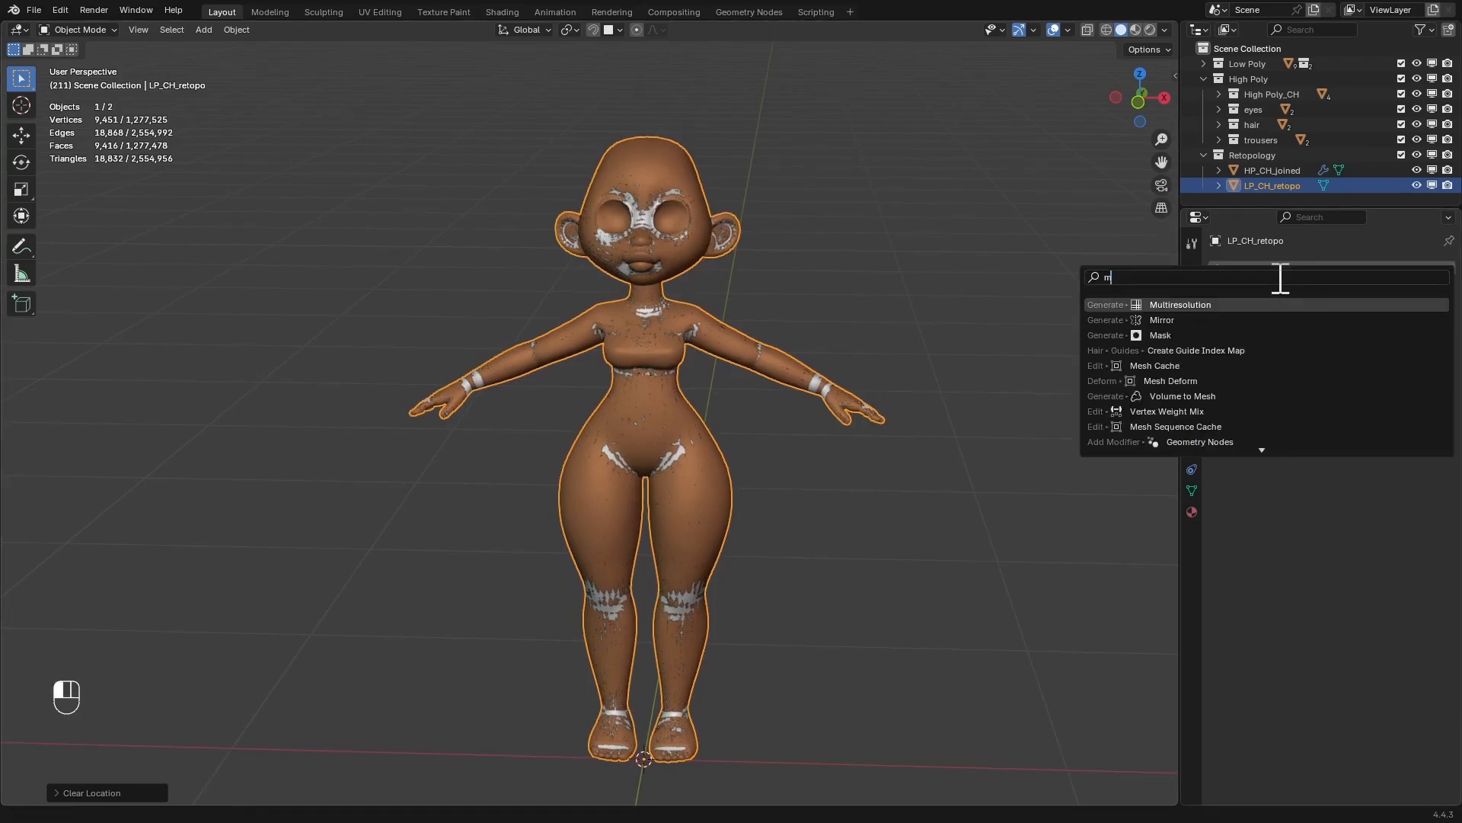
{"action": "left_click", "coordinate": [1180, 304]}
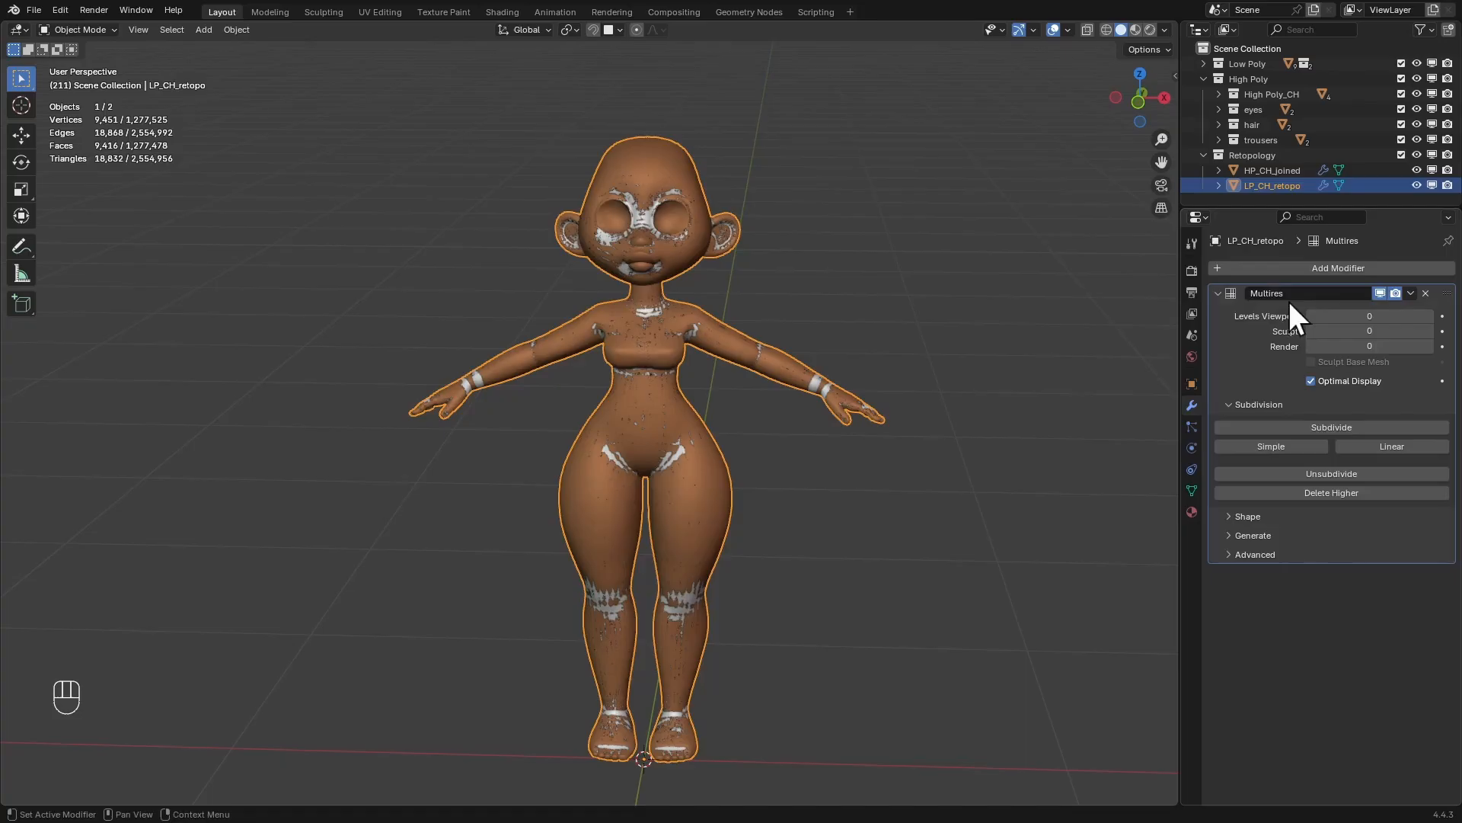
{"action": "type", "text": "shr"}
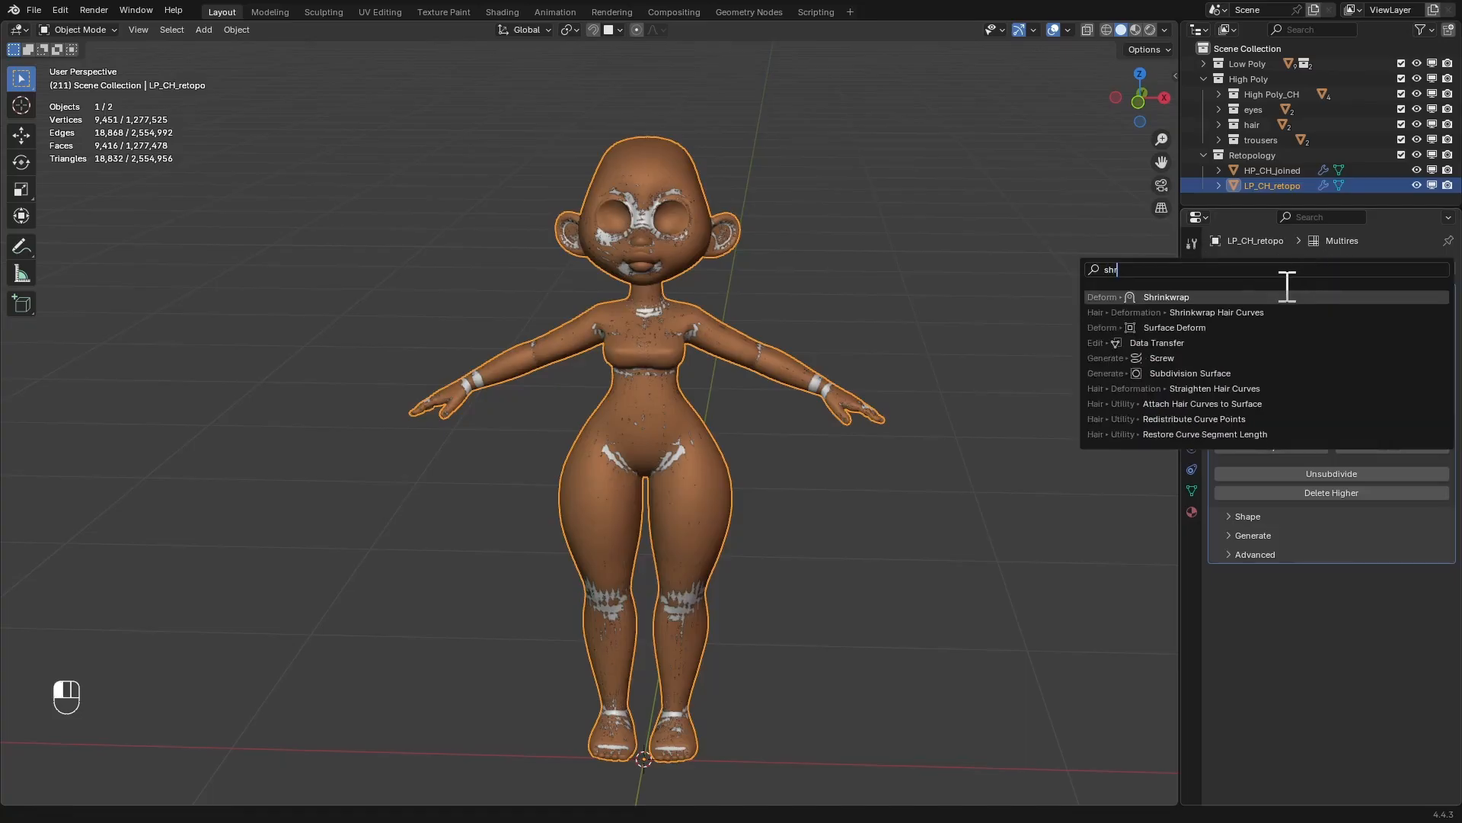
{"action": "left_click", "coordinate": [1165, 297]}
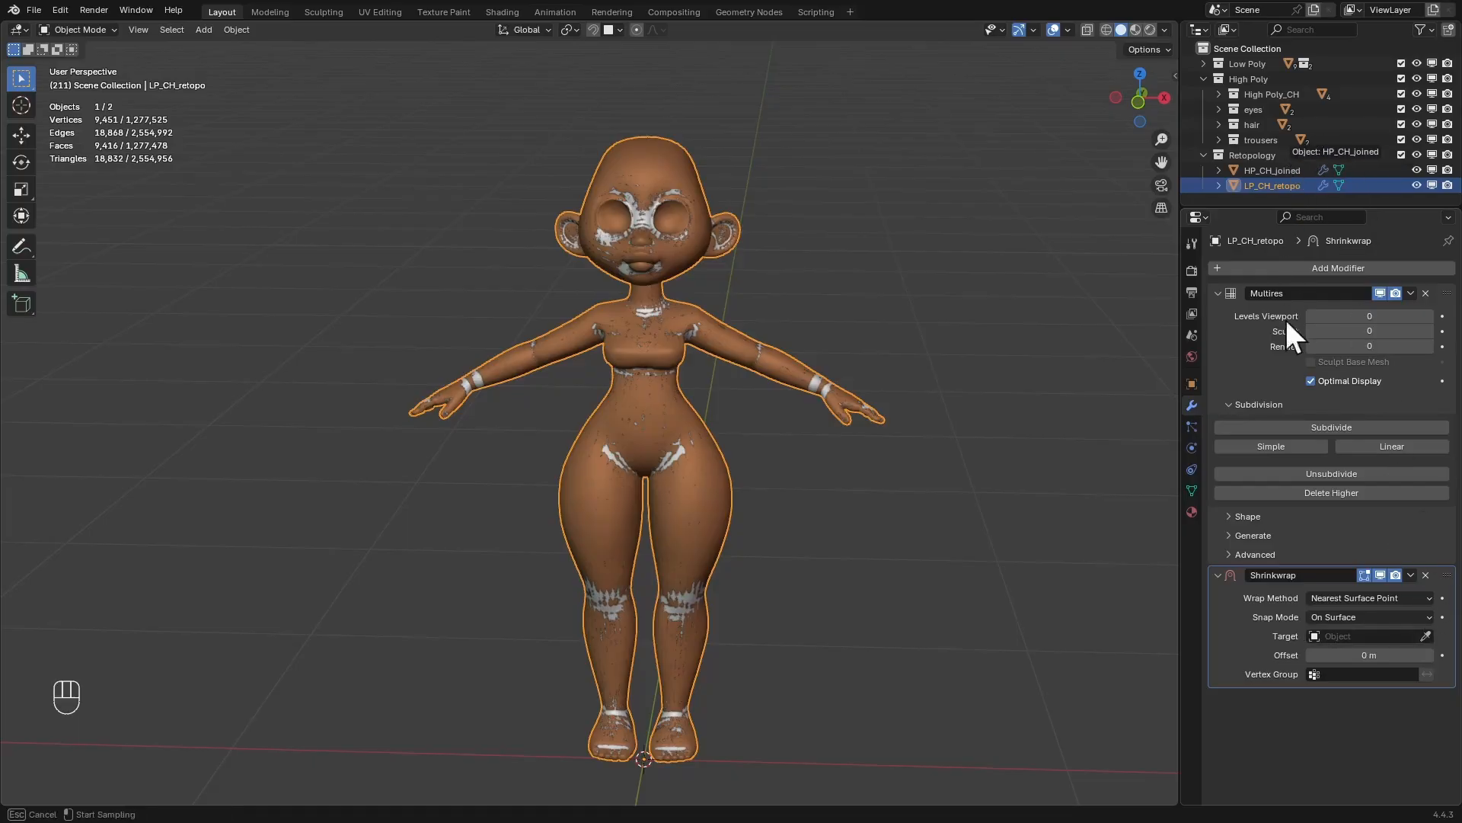
{"action": "left_click", "coordinate": [1367, 635]}
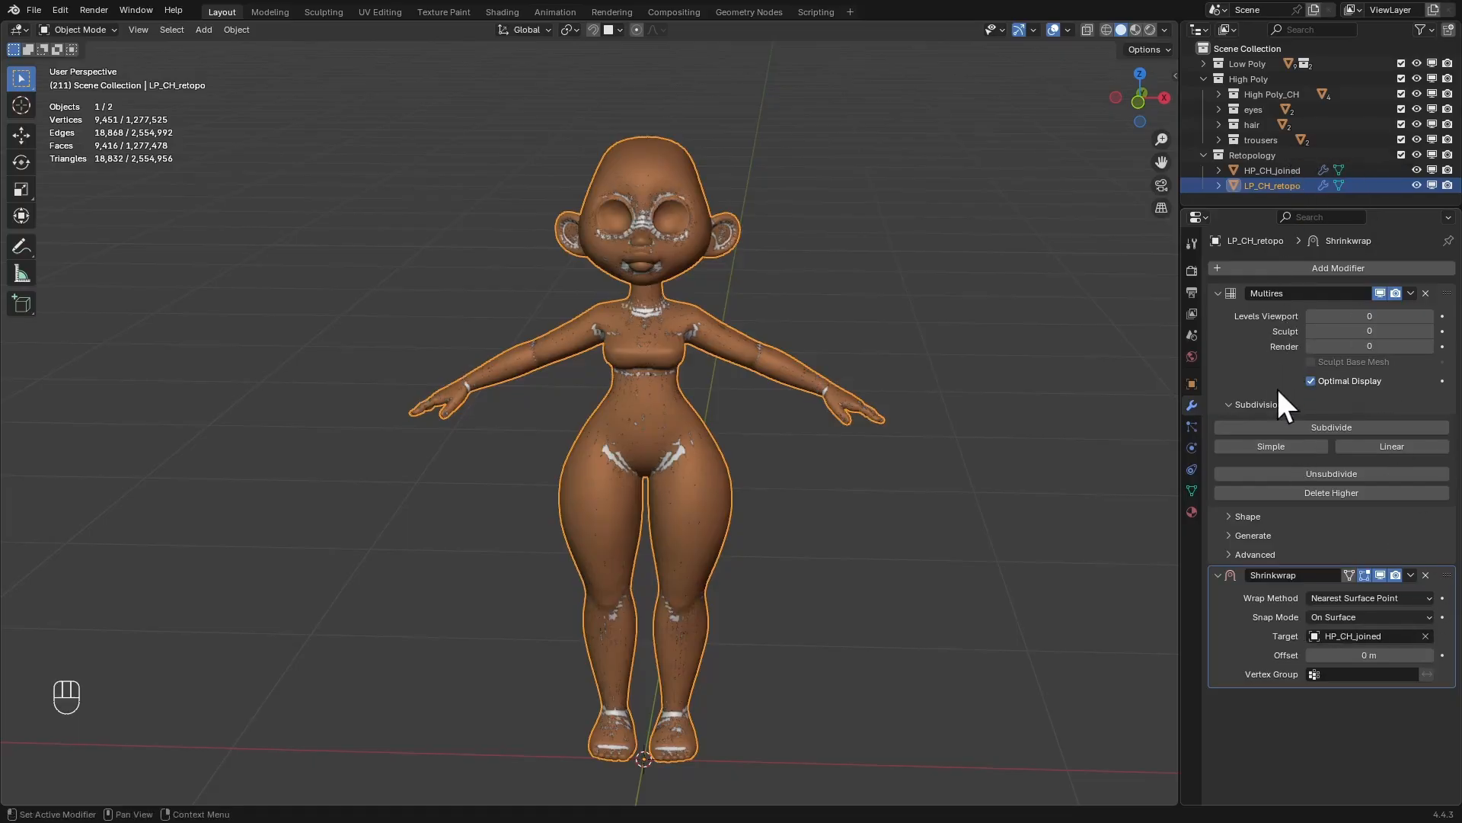
Subdivide the Multires modifier twice to reach level 2
{"action": "left_click", "coordinate": [1330, 427]}
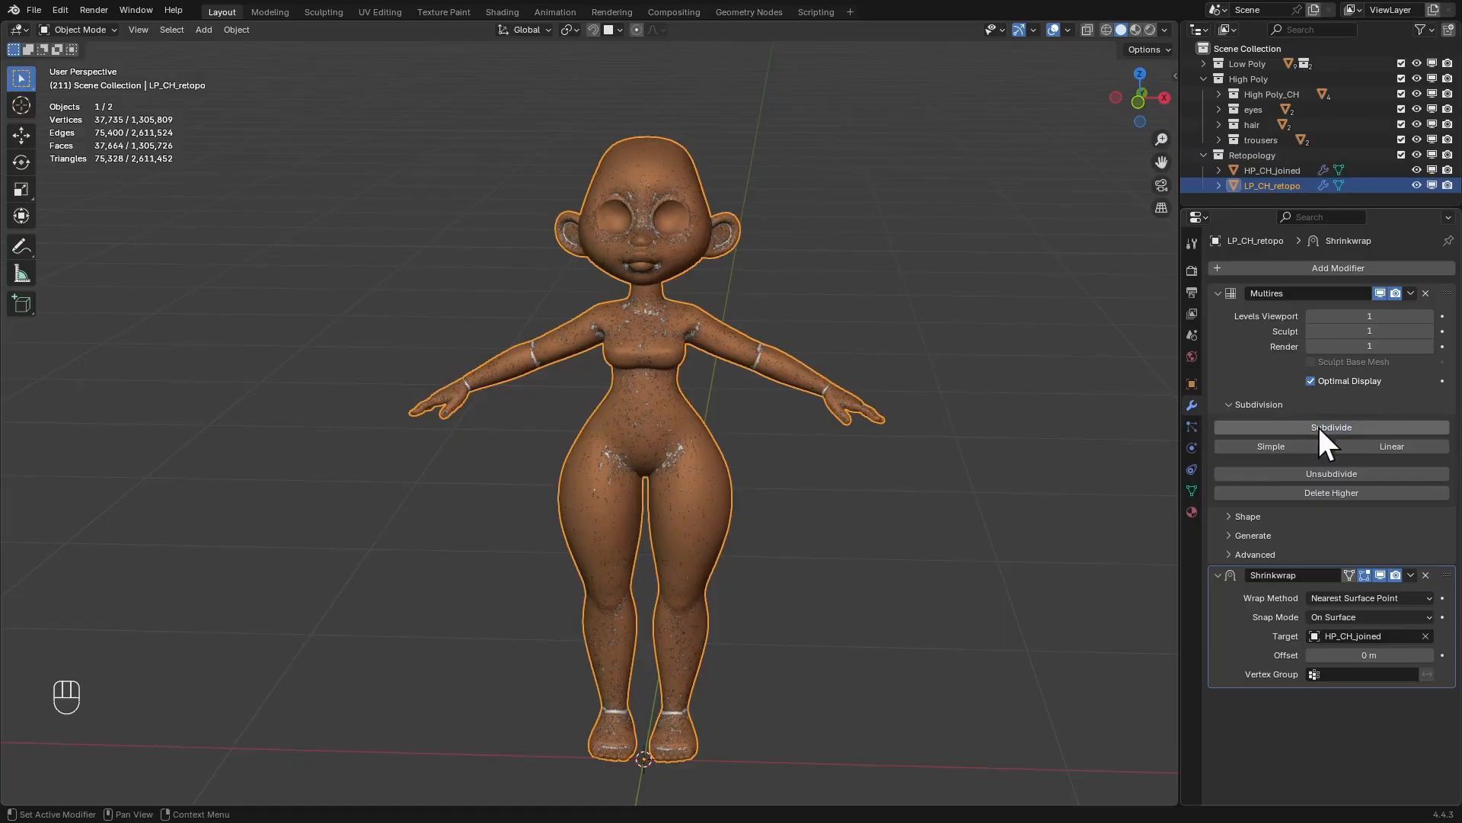
{"action": "left_click", "coordinate": [1330, 426]}
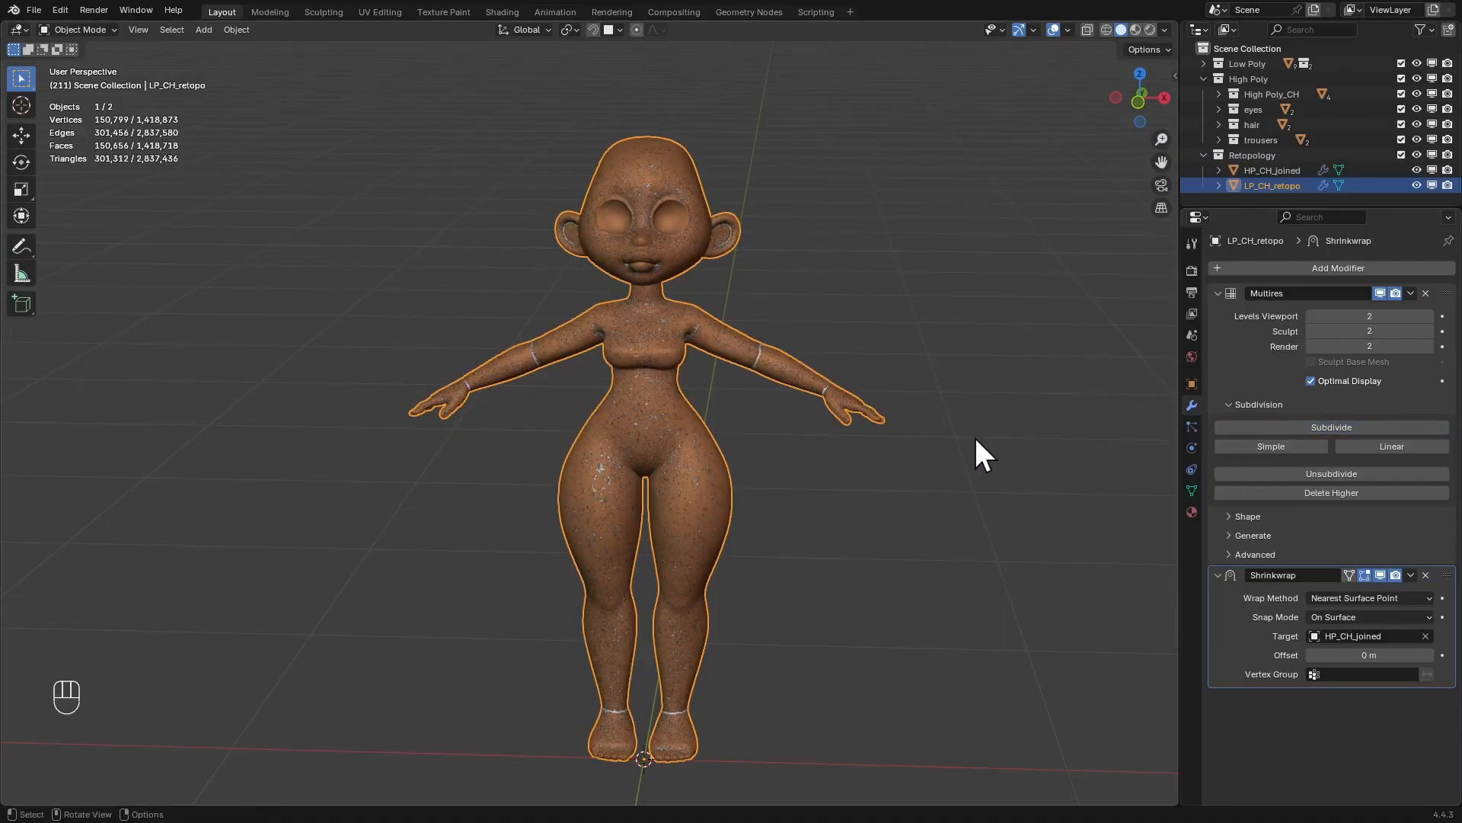
{"action": "mouse_move", "coordinate": [937, 465]}
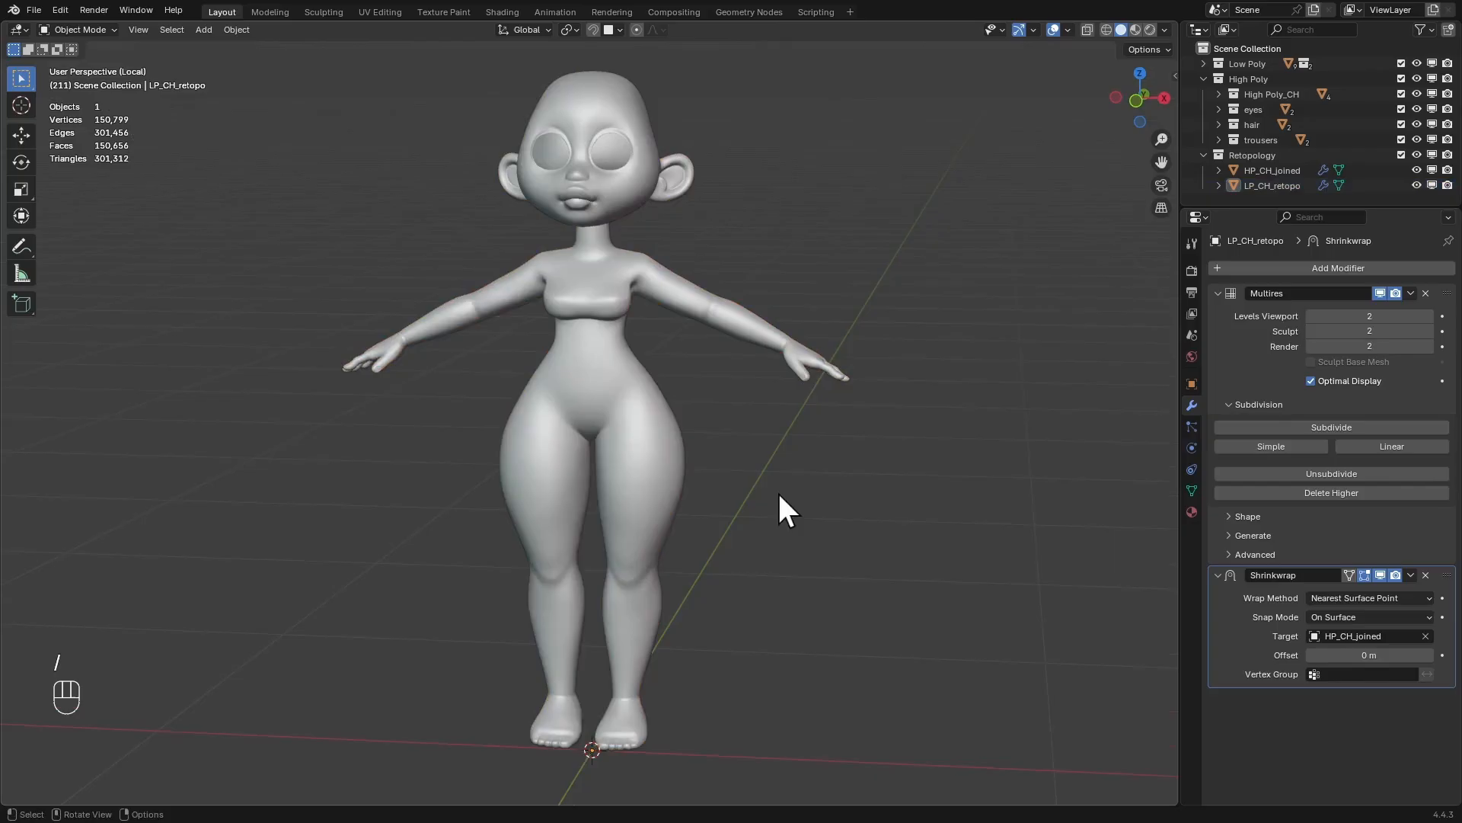
Apply the Shrinkwrap modifier, leaving only Multires on the retopo mesh
{"action": "left_click_drag", "start_coordinate": [784, 508], "coordinate": [723, 475]}
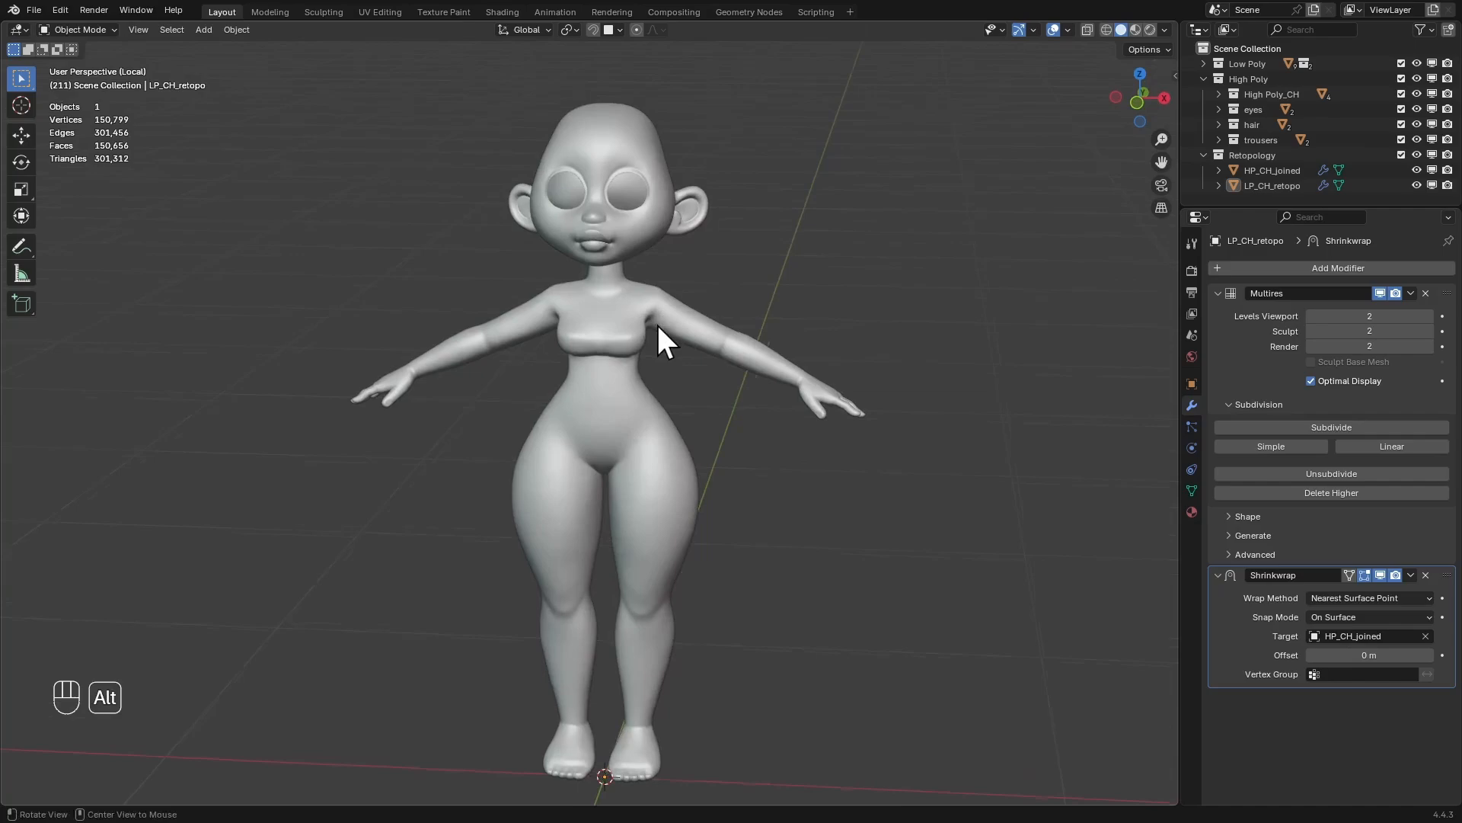
{"action": "left_click", "coordinate": [1412, 574]}
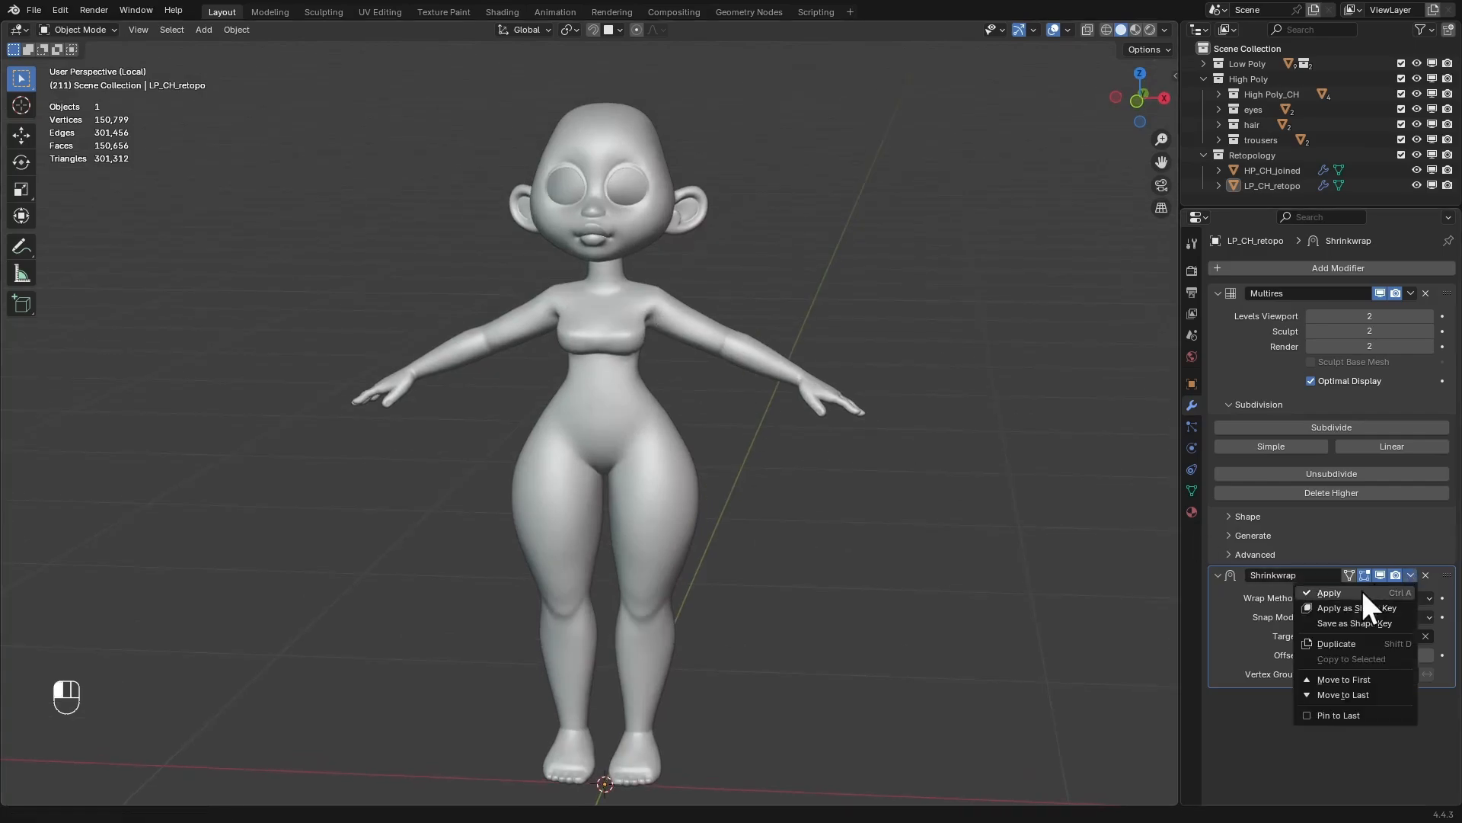
{"action": "left_click", "coordinate": [1327, 593]}
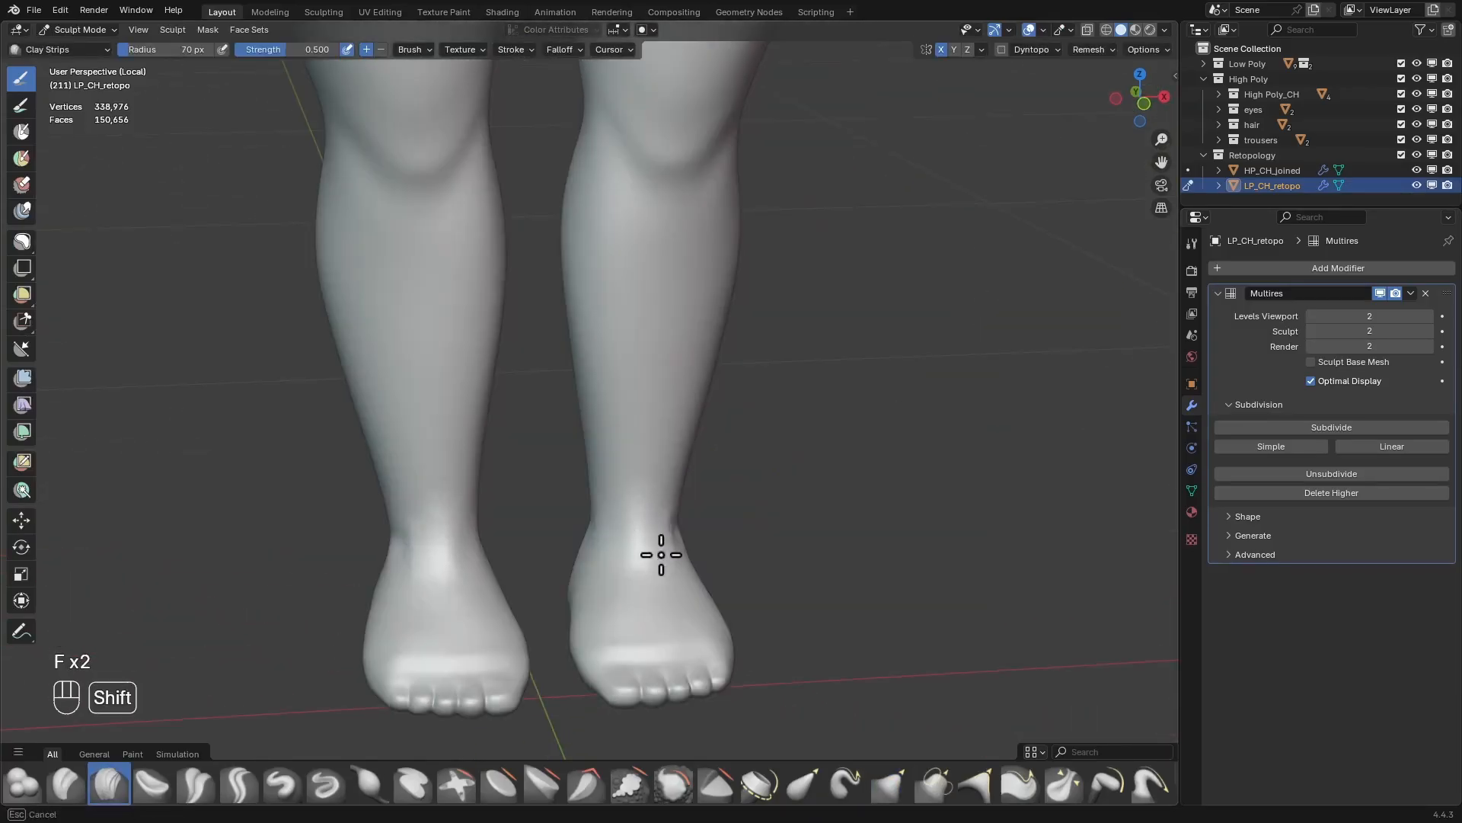
{"action": "key", "text": "ctrl+tab"}
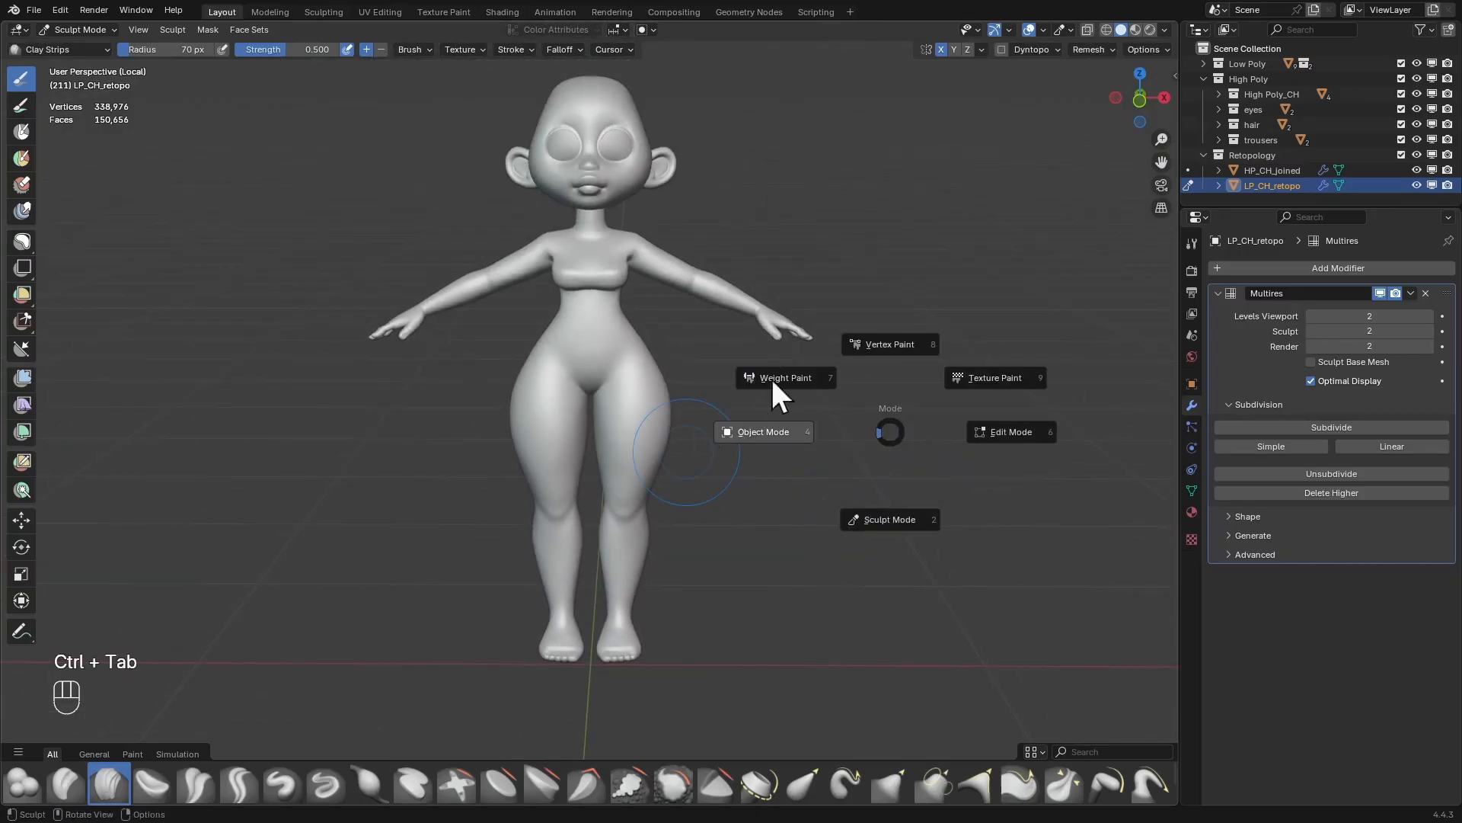
{"action": "left_click", "coordinate": [762, 431]}
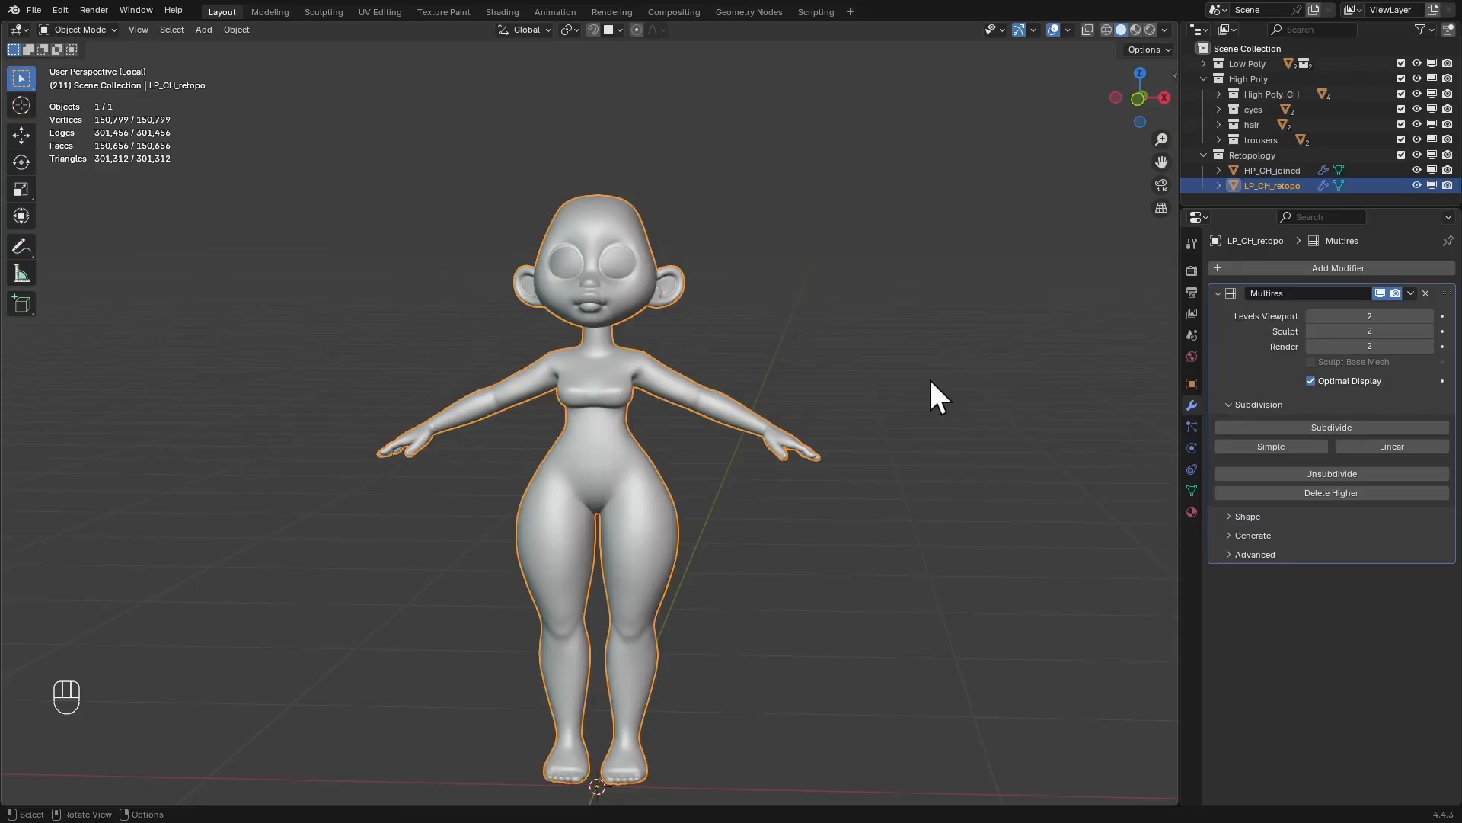
{"action": "mouse_move", "coordinate": [1217, 457]}
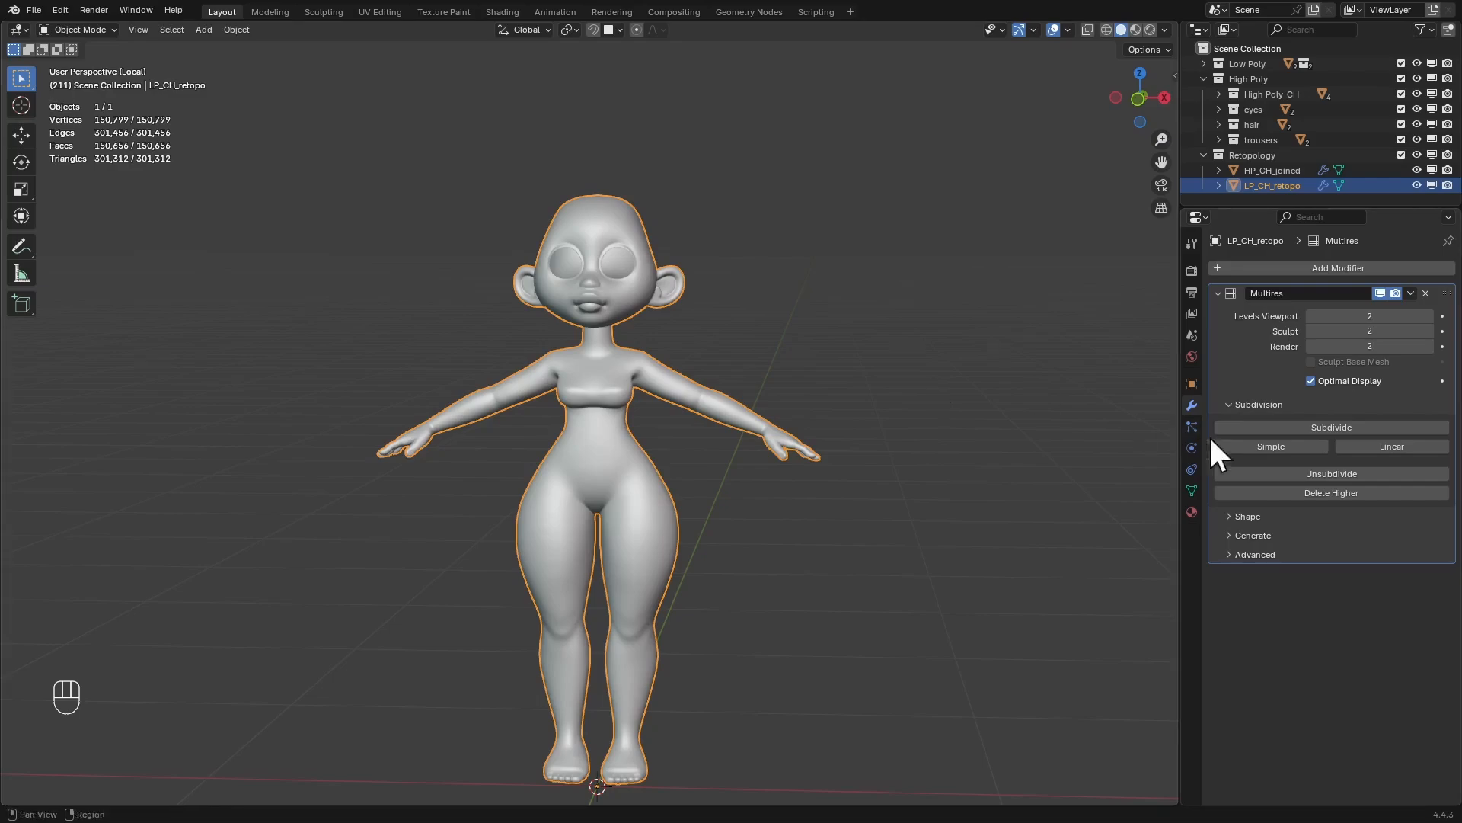
Apply the Multires modifier, leaving the retopo mesh with no modifiers
{"action": "left_click", "coordinate": [1247, 516]}
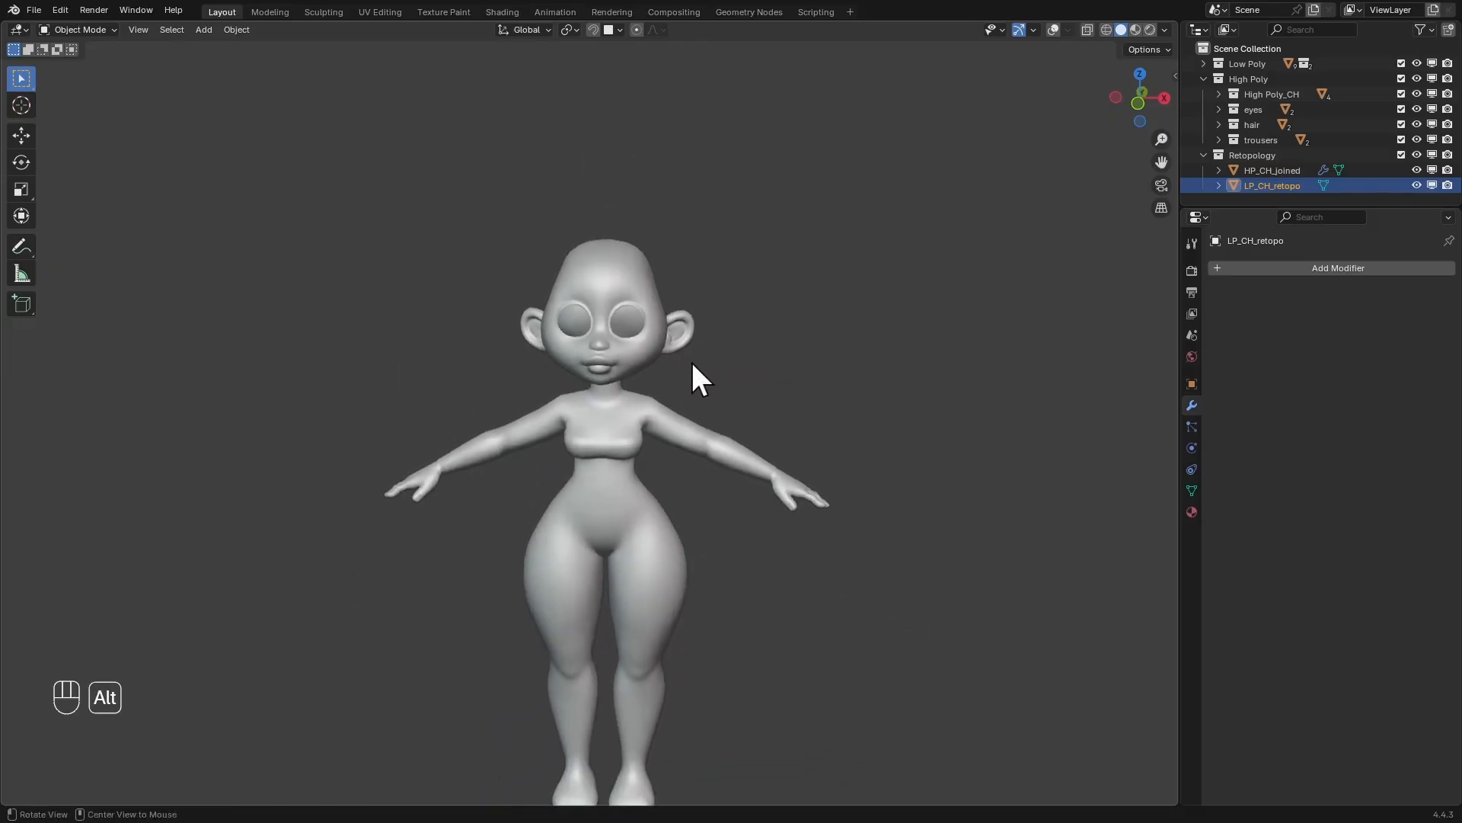
Add a Subdivision Surface modifier with Ctrl+1 and orbit to inspect the smoothed character
{"action": "key", "text": "ctrl+1"}
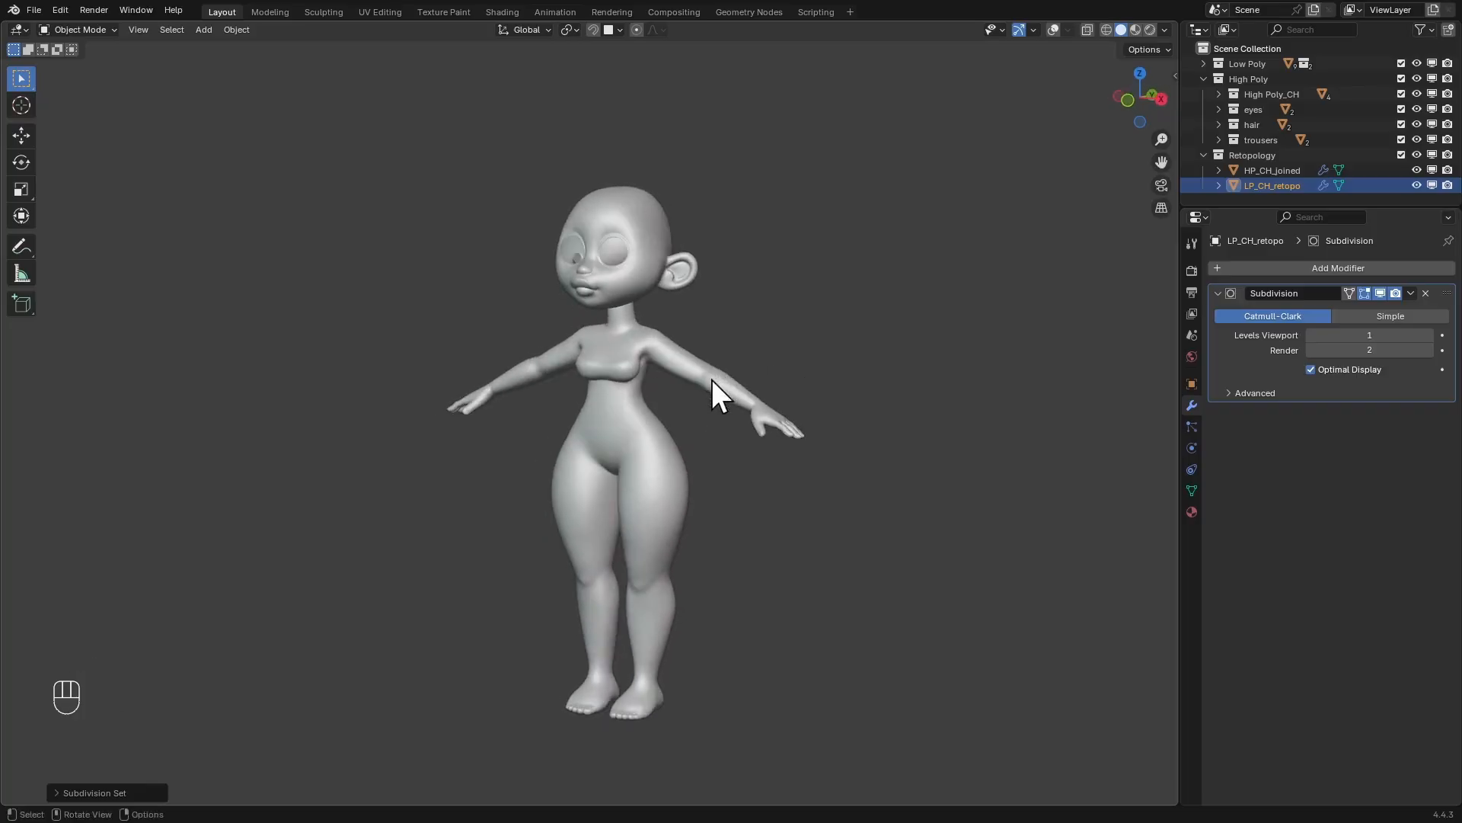
{"action": "left_click_drag", "start_coordinate": [723, 391], "coordinate": [677, 457]}
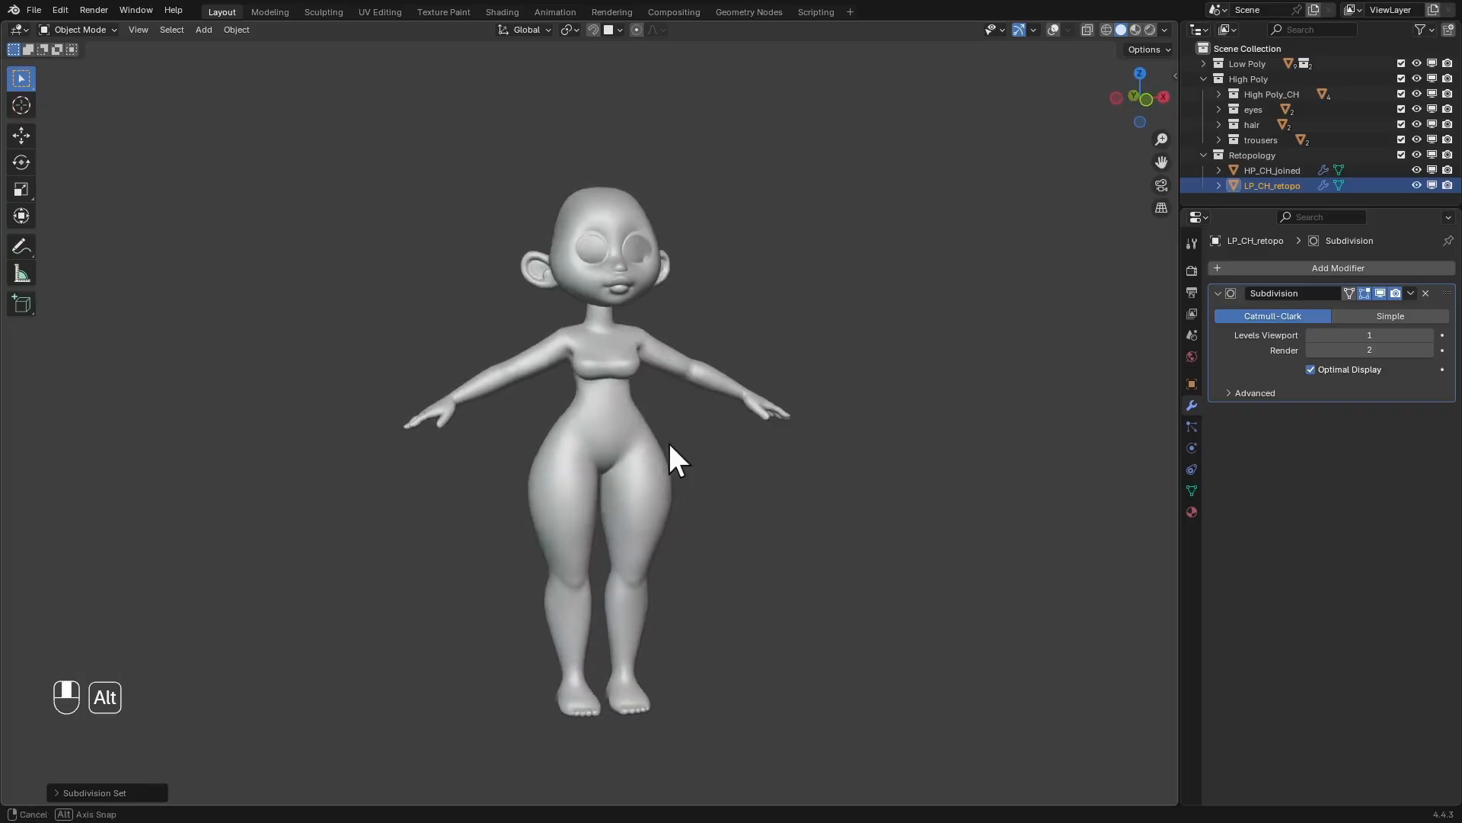